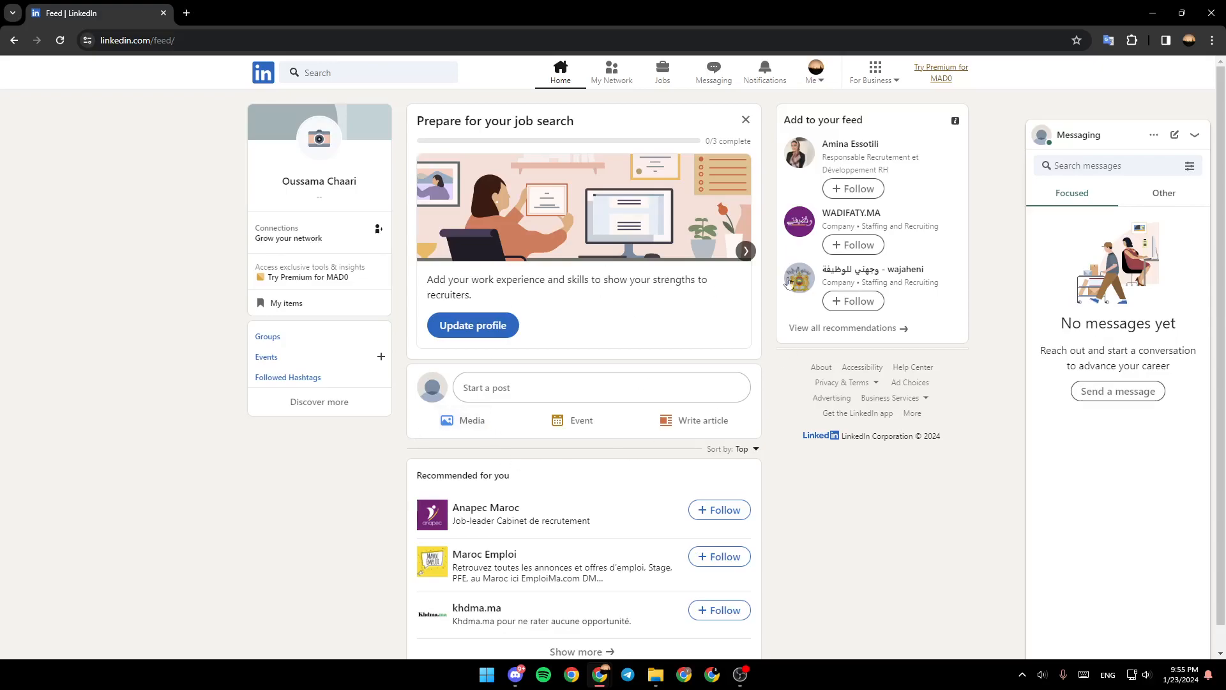
pyautogui.moveTo(756, 208)
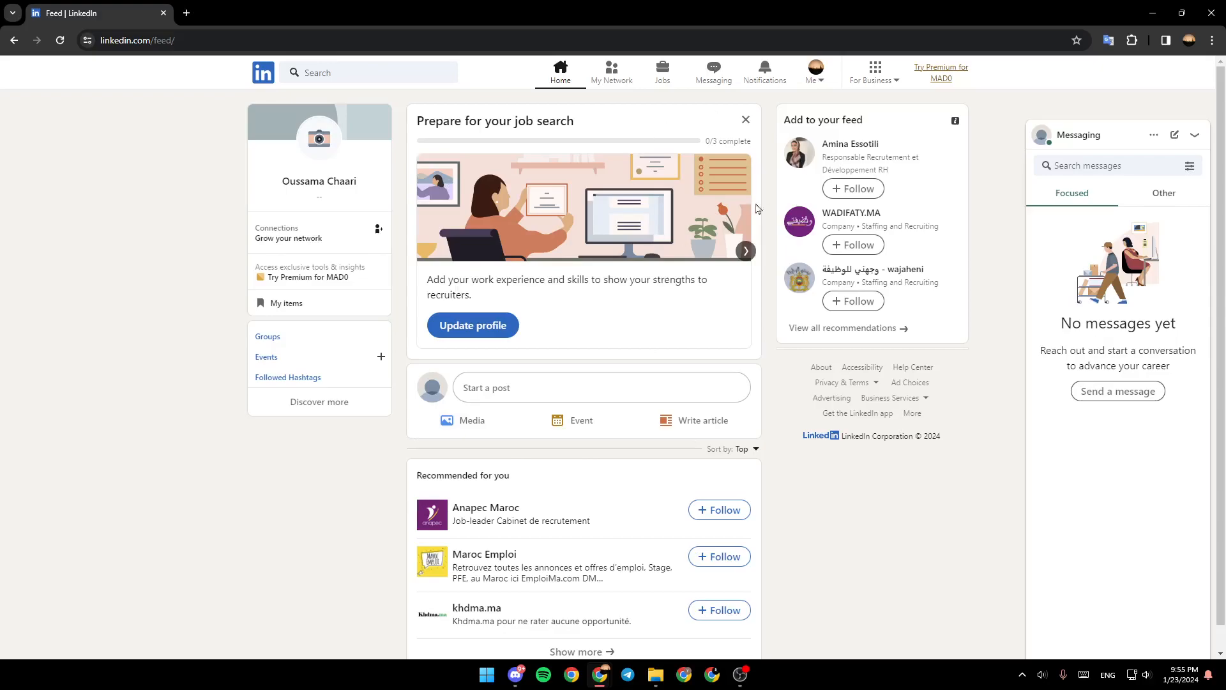
pyautogui.moveTo(697, 172)
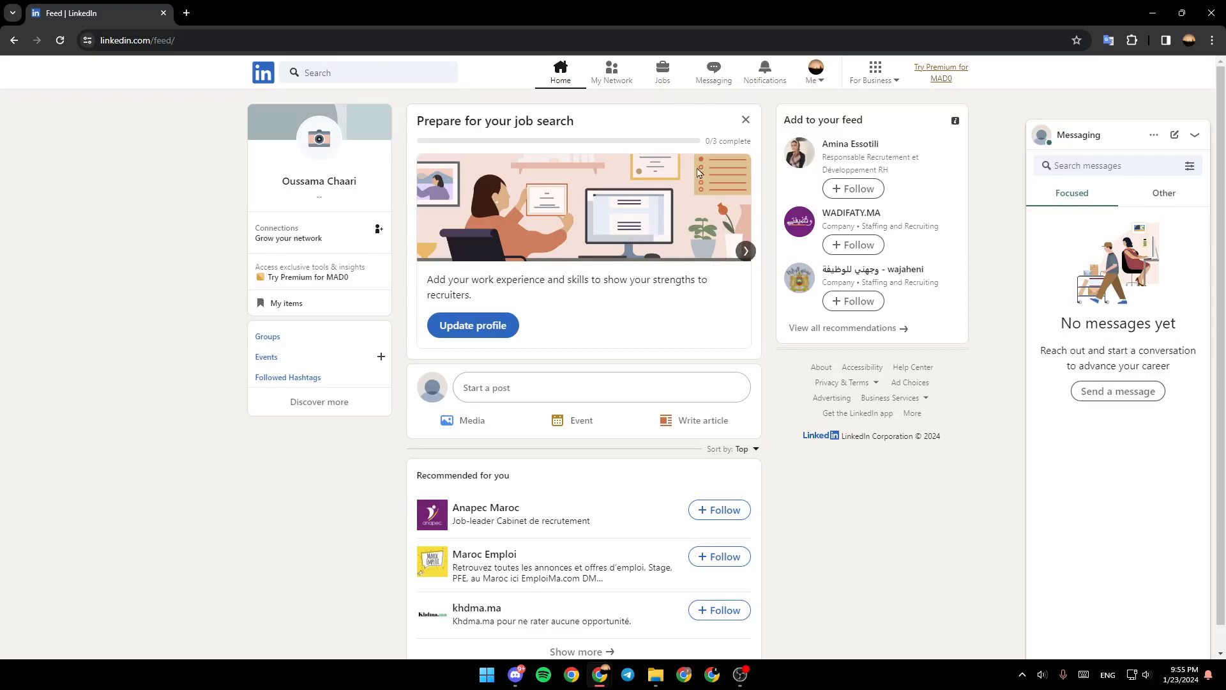
pyautogui.moveTo(458, 86)
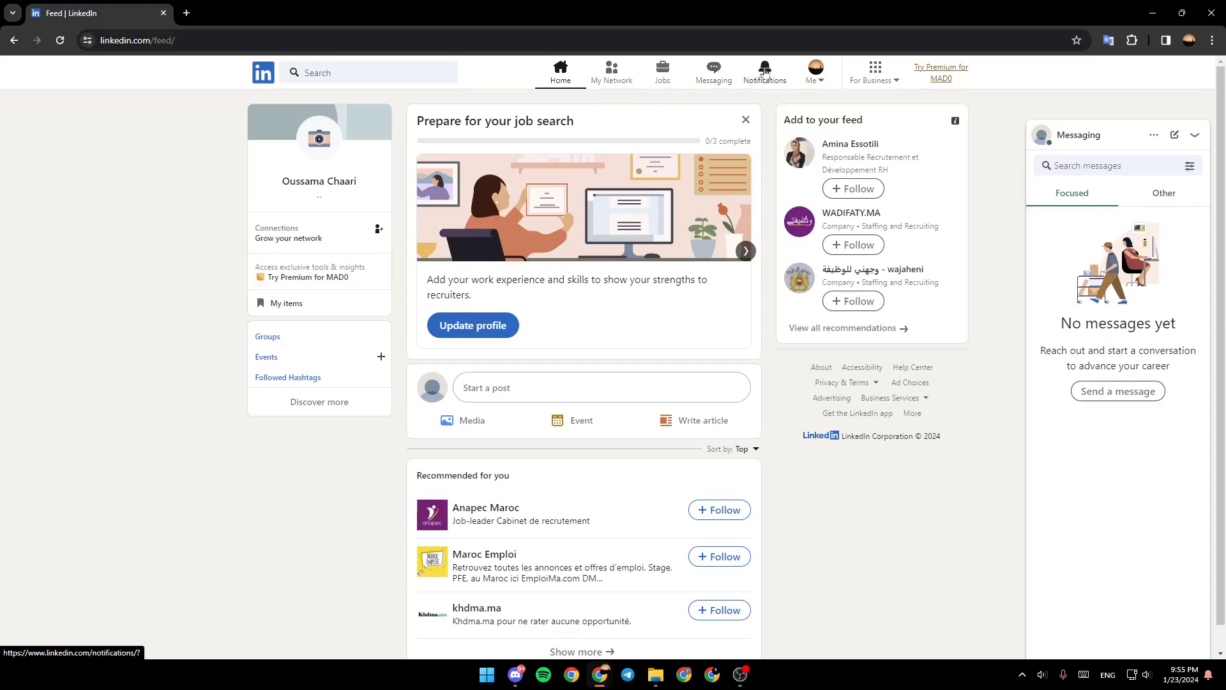
# Step: Go to the user's own profile via Me > View Profile and bring up Add profile section
pyautogui.click(814, 70)
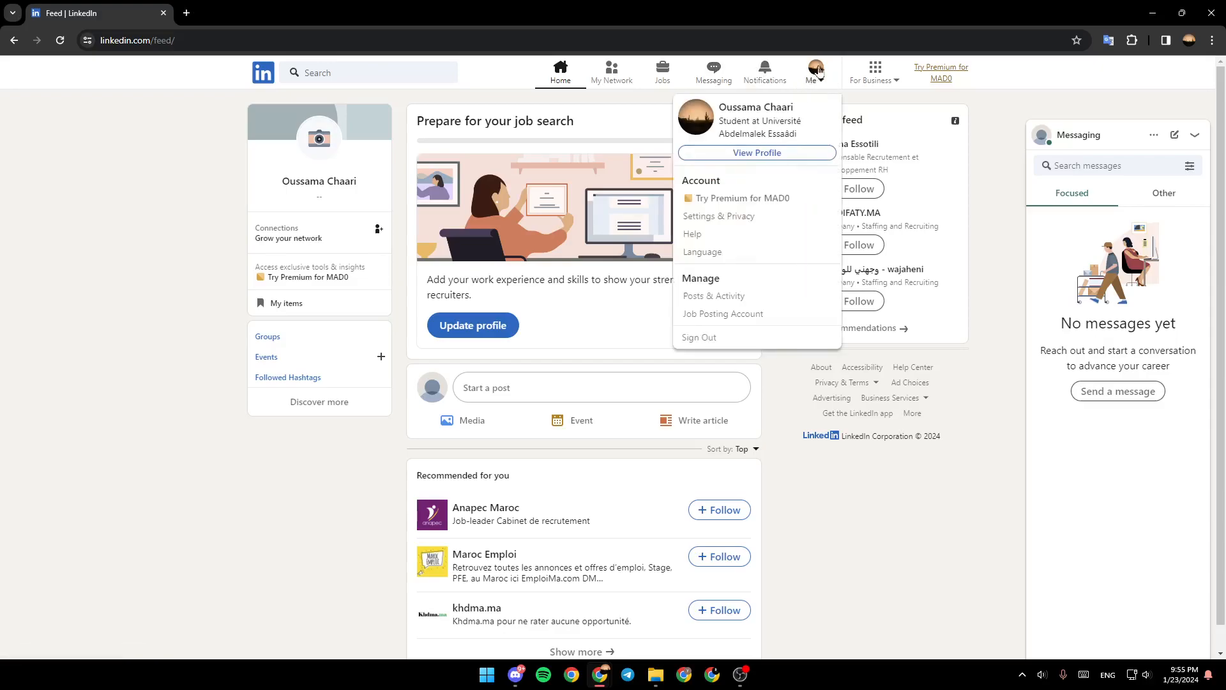
pyautogui.moveTo(745, 281)
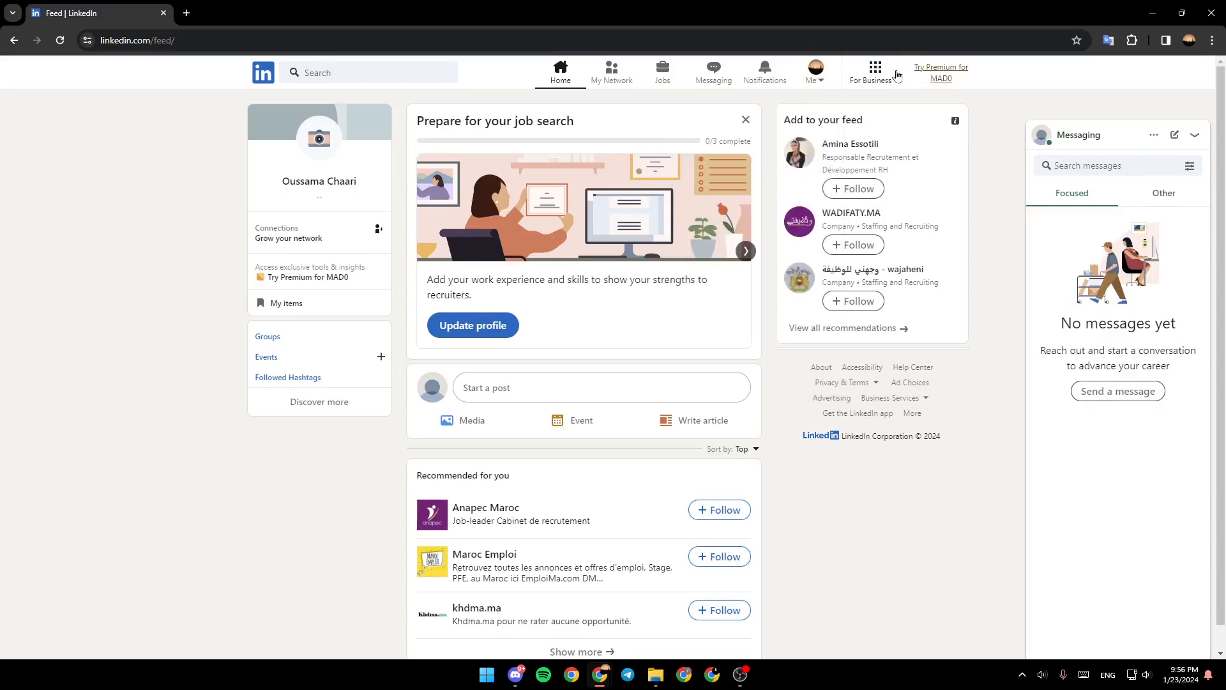
pyautogui.click(873, 72)
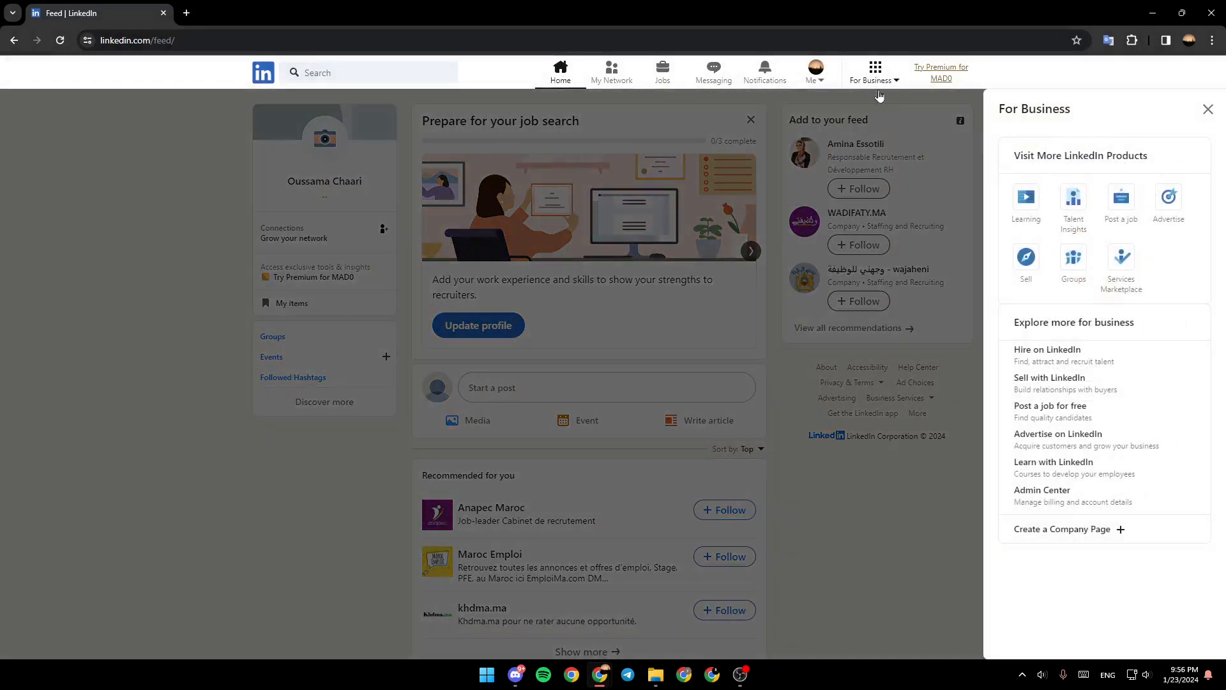
pyautogui.moveTo(1026, 361)
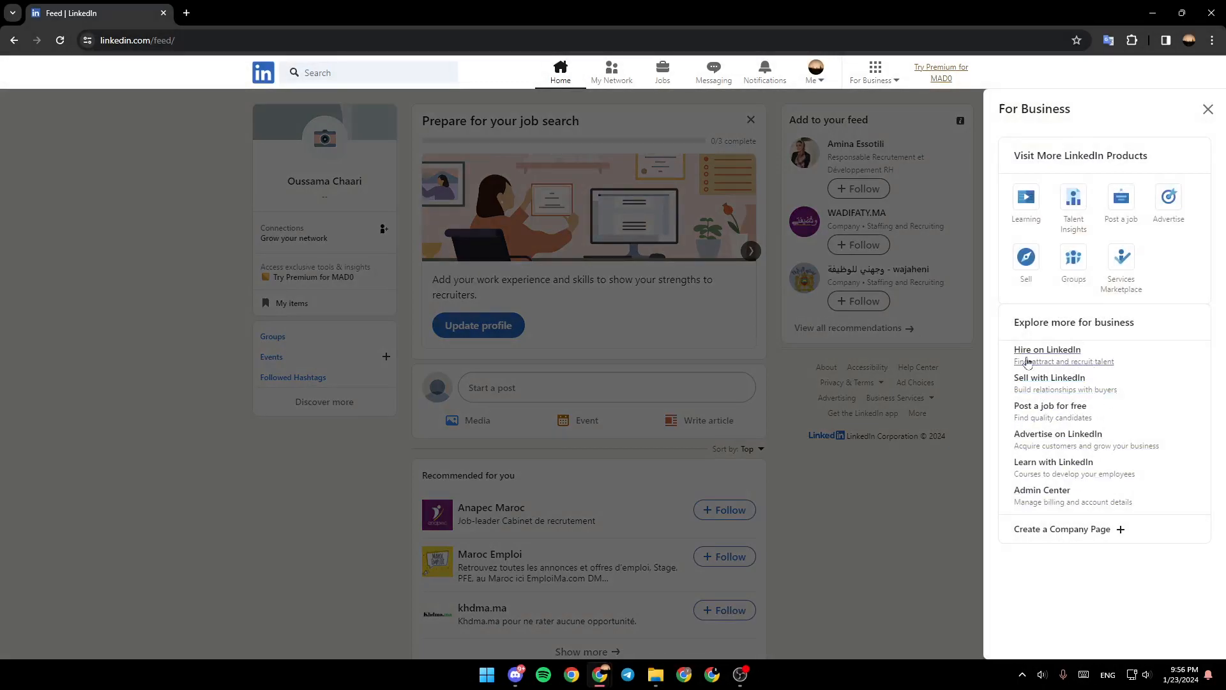
pyautogui.moveTo(1050, 377)
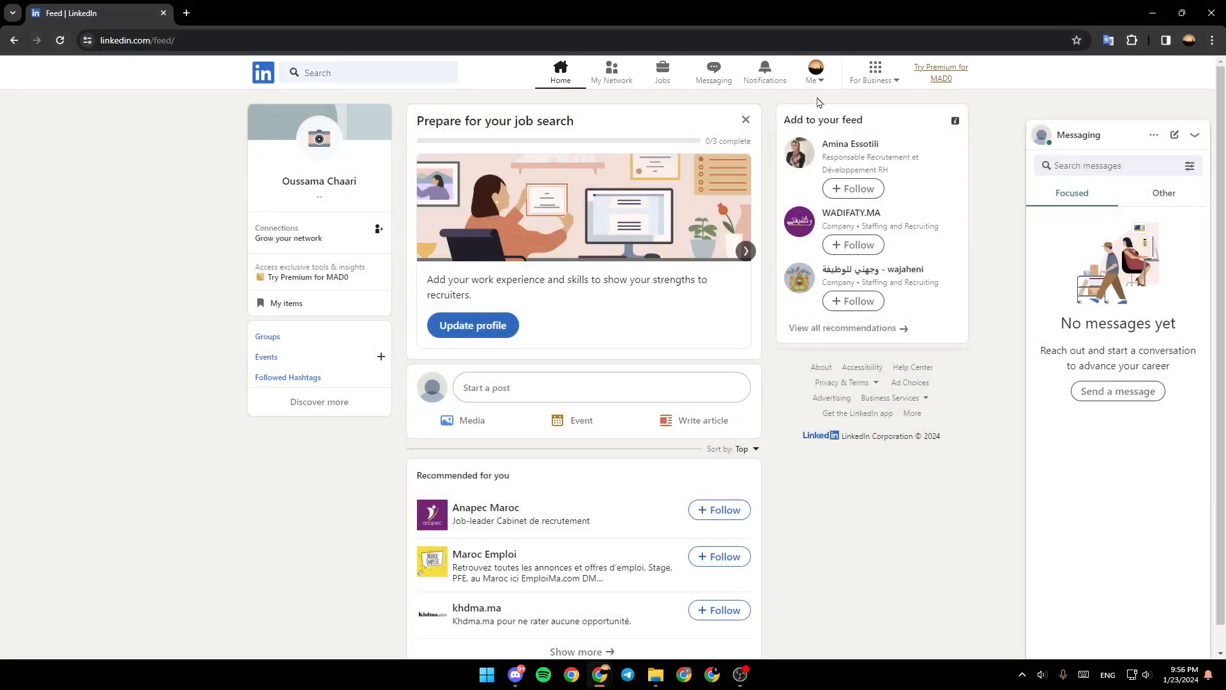
pyautogui.moveTo(791, 113)
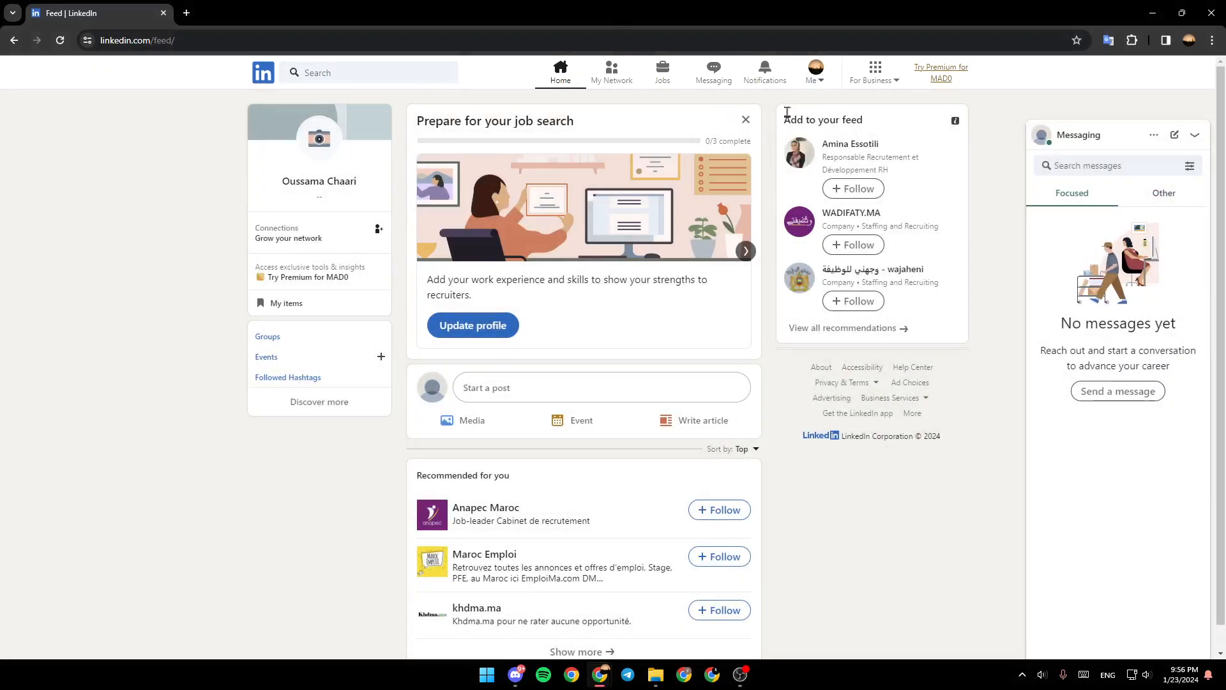
pyautogui.click(814, 72)
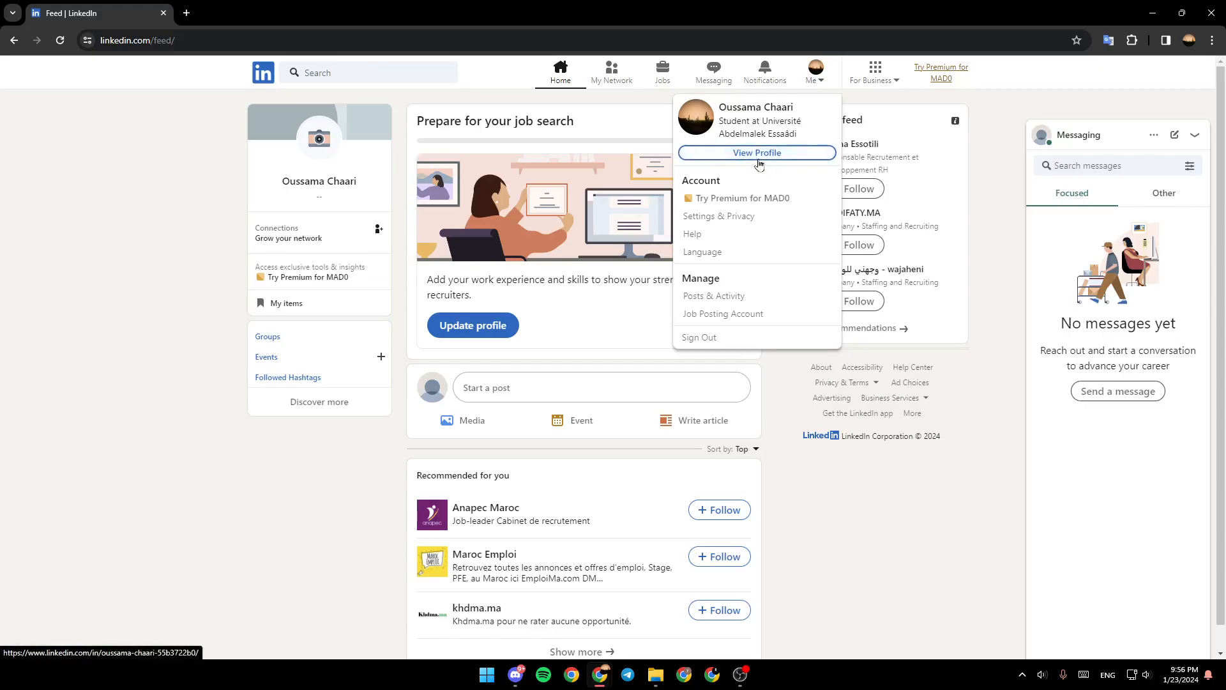
pyautogui.click(756, 152)
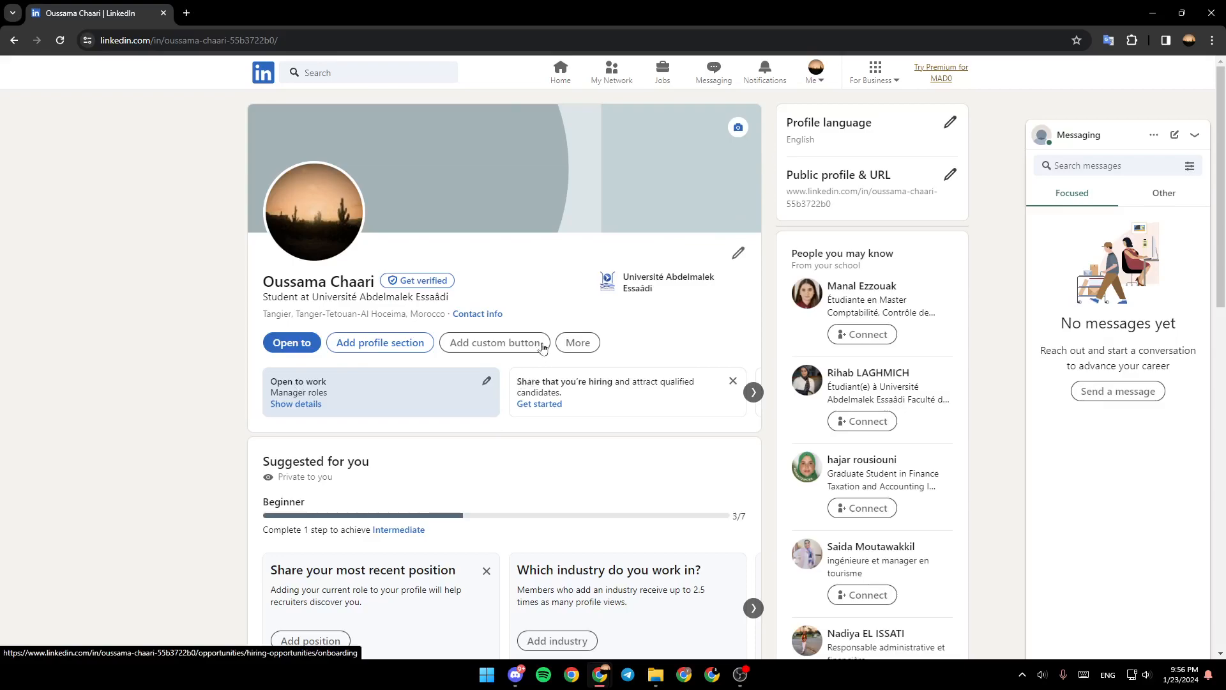
pyautogui.moveTo(631, 336)
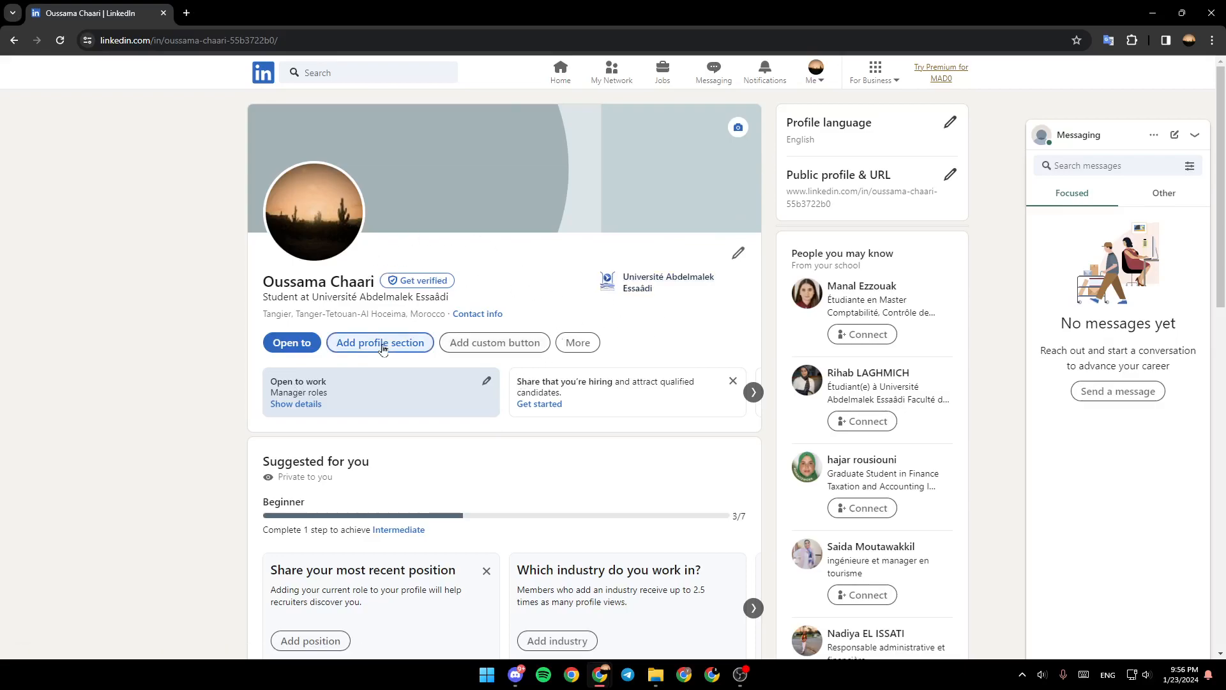
pyautogui.click(380, 342)
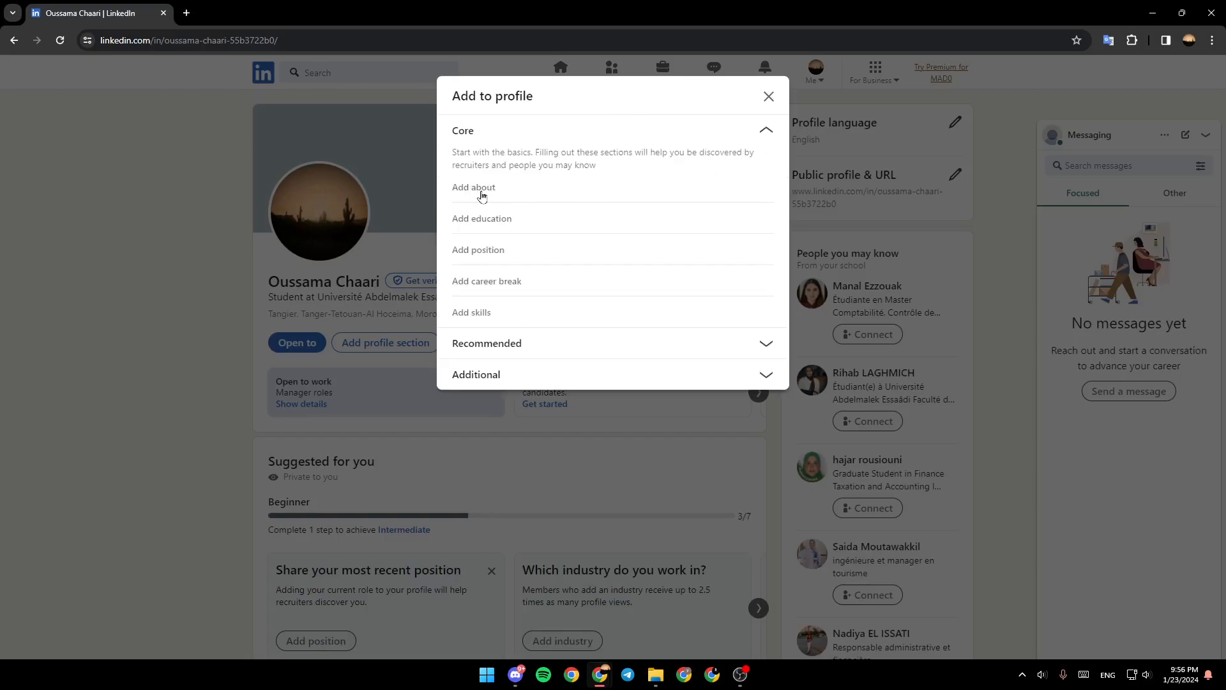
# Step: Add an About summary reading 'Ef' and save it to the profile
pyautogui.click(473, 186)
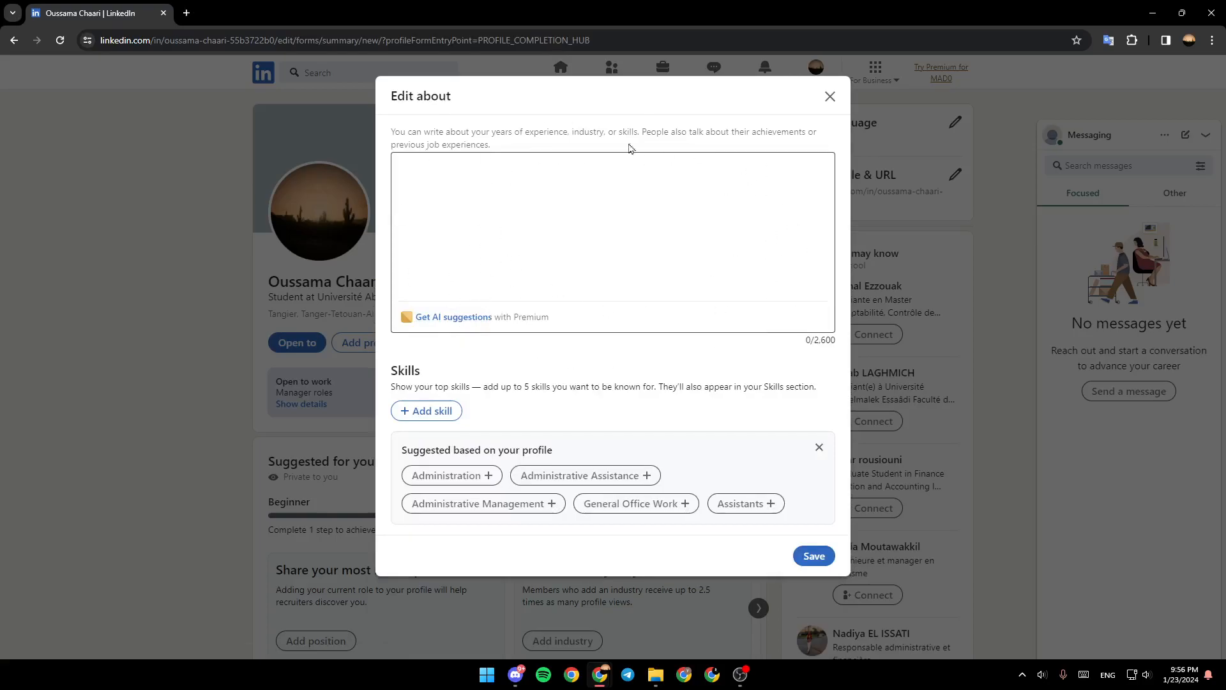
pyautogui.click(612, 227)
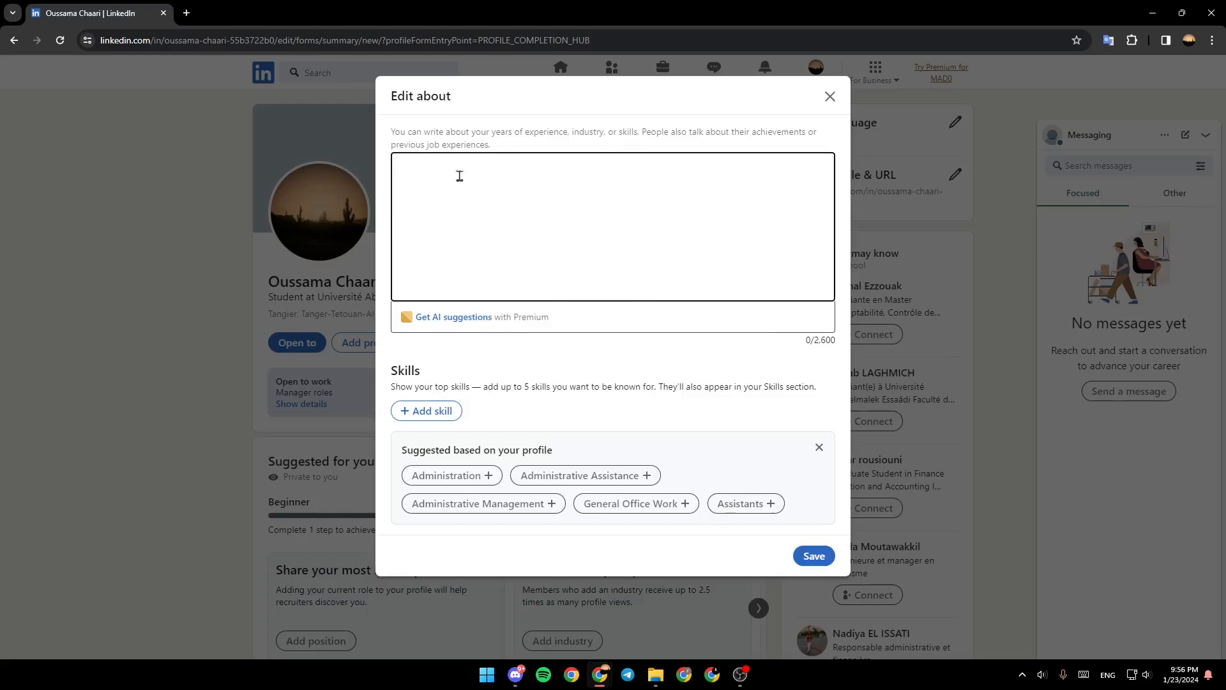
pyautogui.moveTo(478, 187)
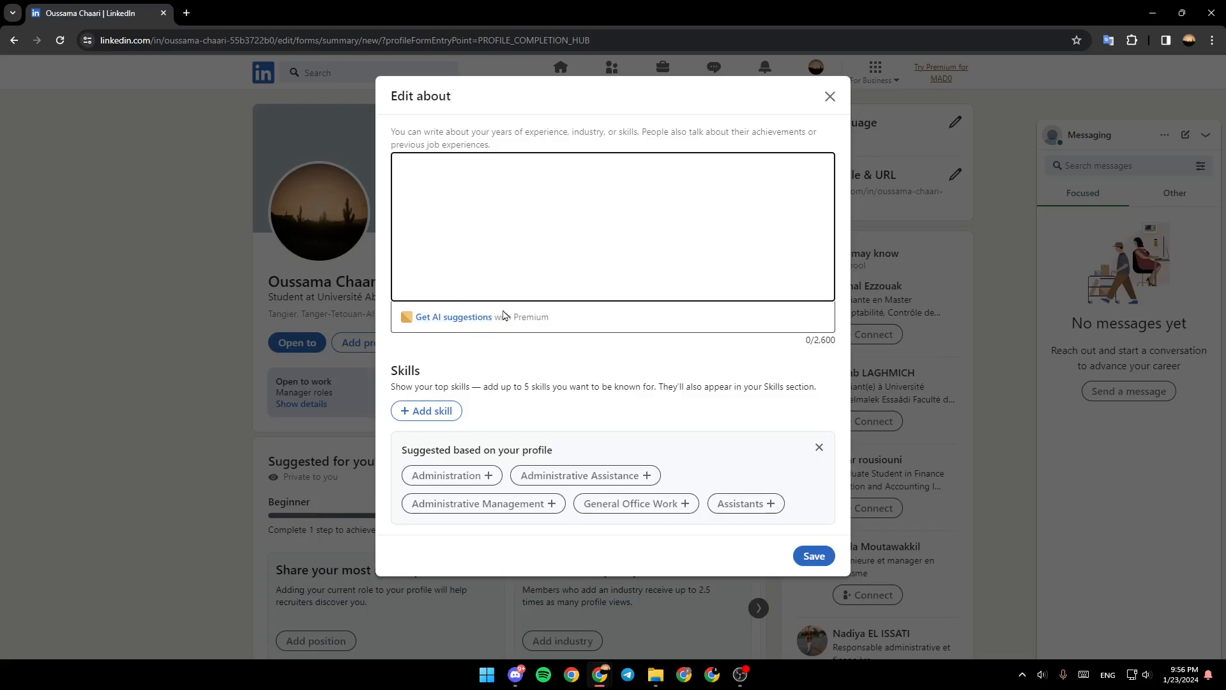
pyautogui.click(426, 410)
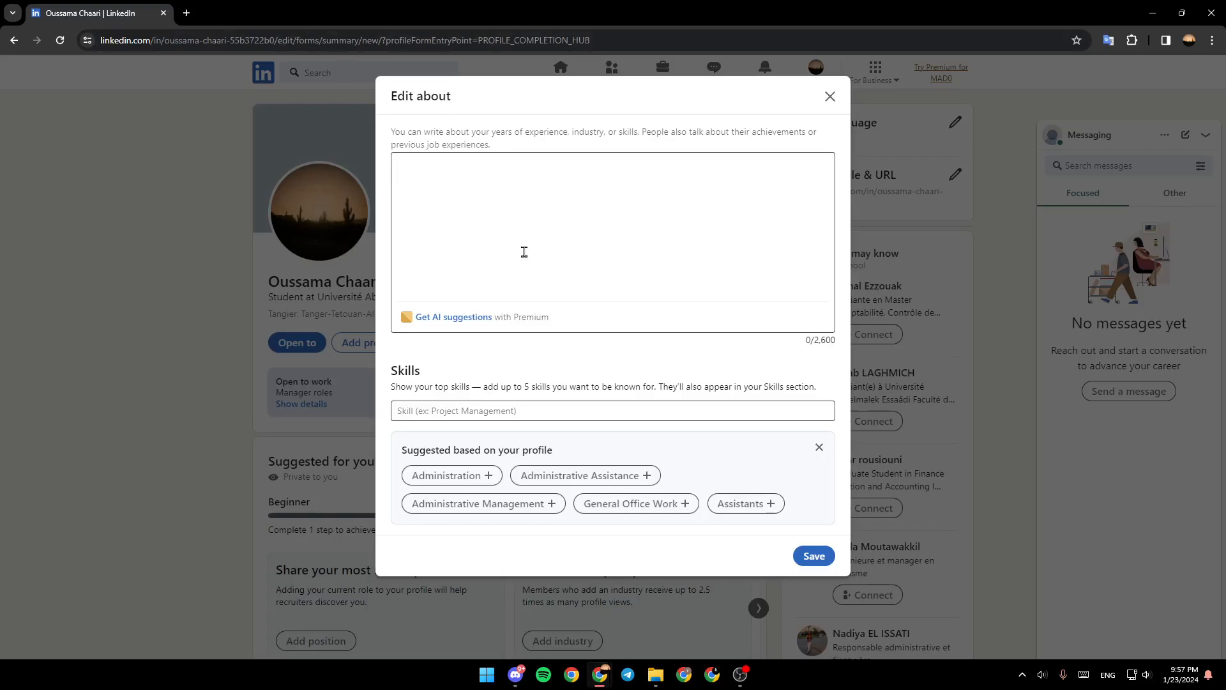
pyautogui.moveTo(529, 256)
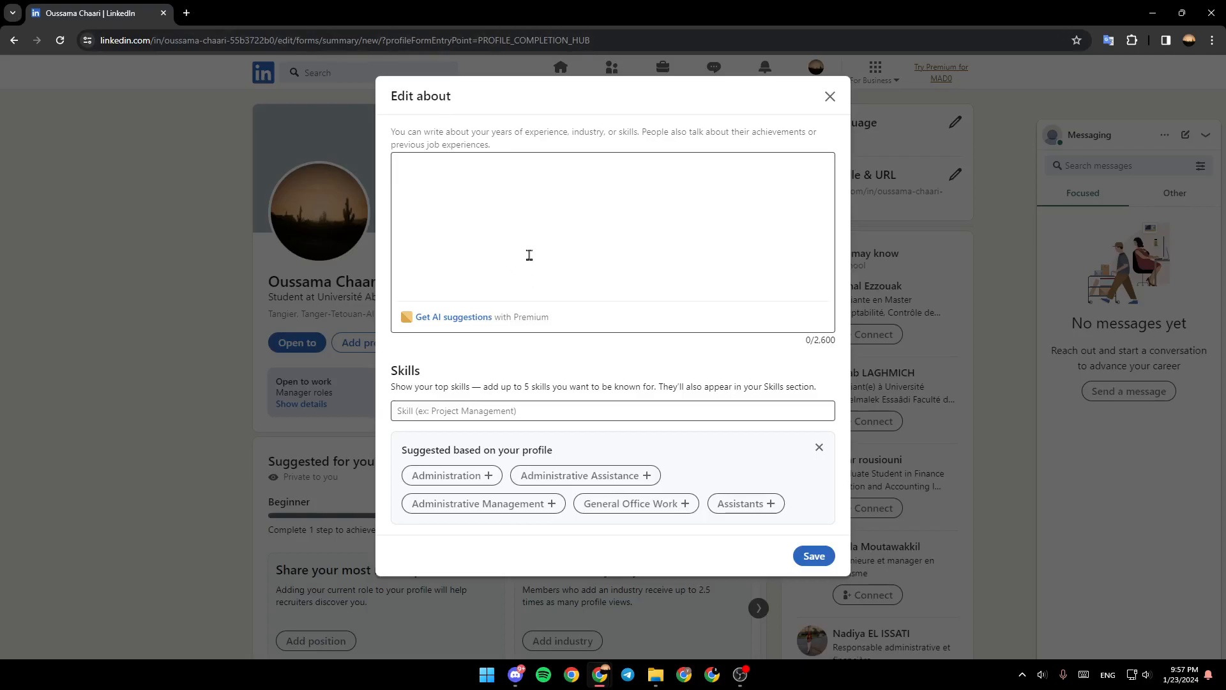
pyautogui.write('Ef')
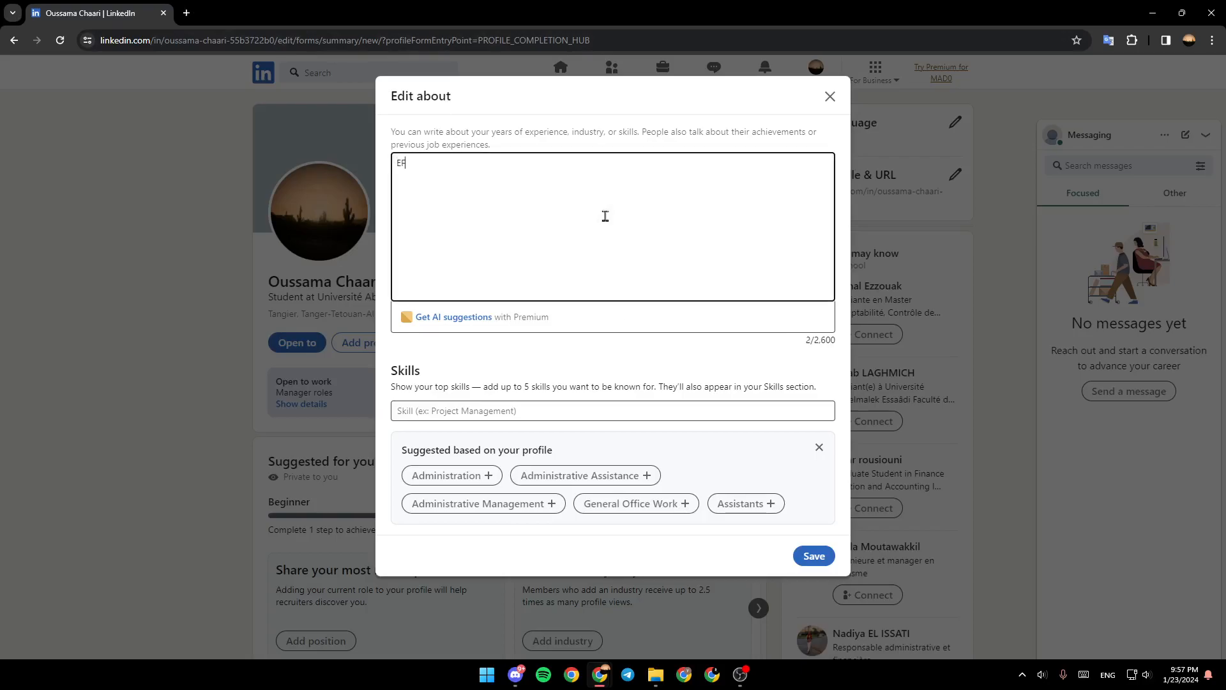
pyautogui.click(813, 556)
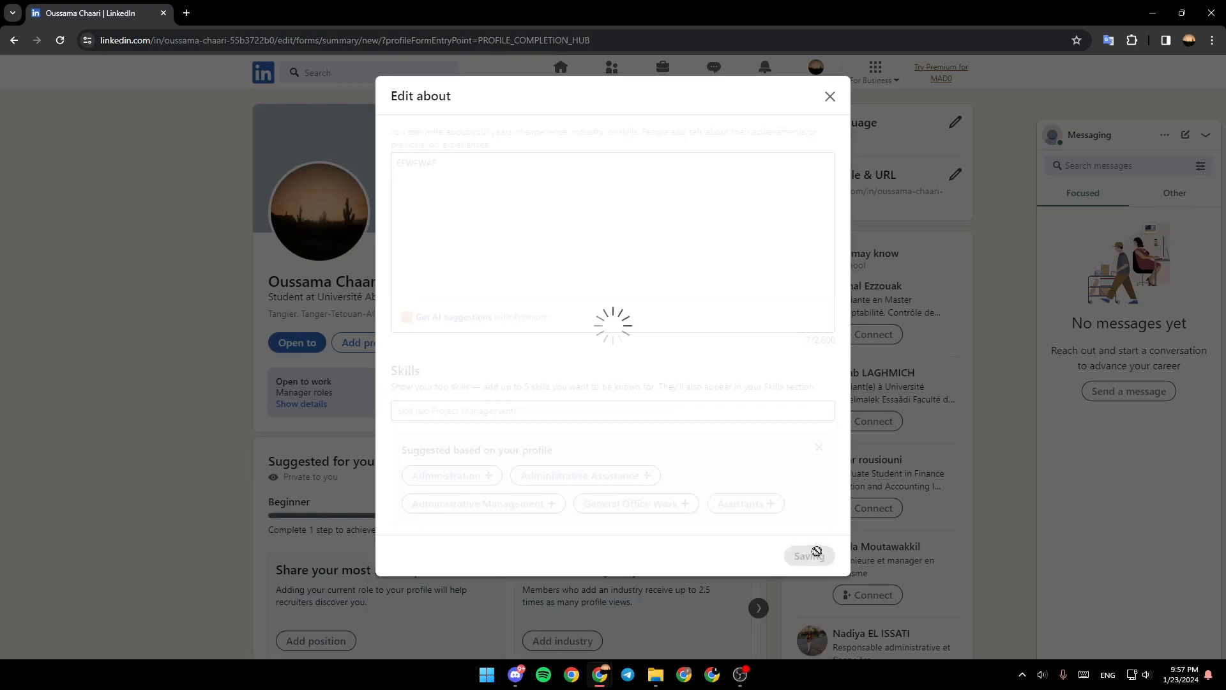
# Step: Scroll the profile to confirm the new About section, then return to the top
pyautogui.click(807, 555)
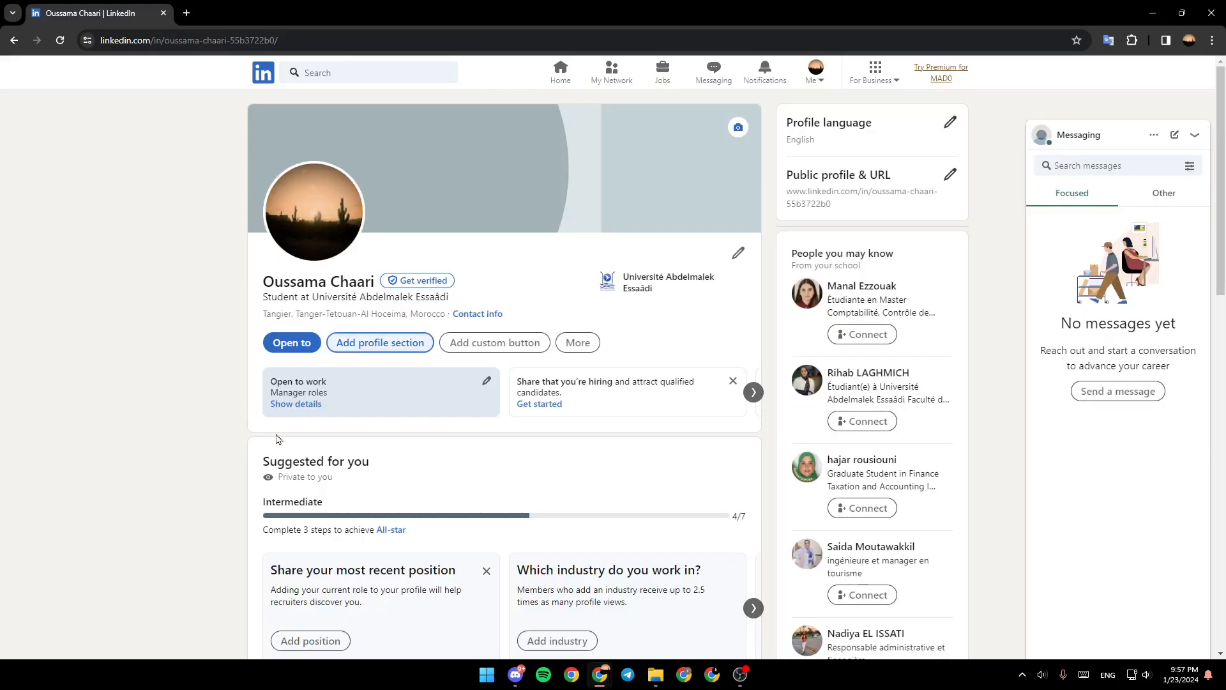
pyautogui.scroll(-3)
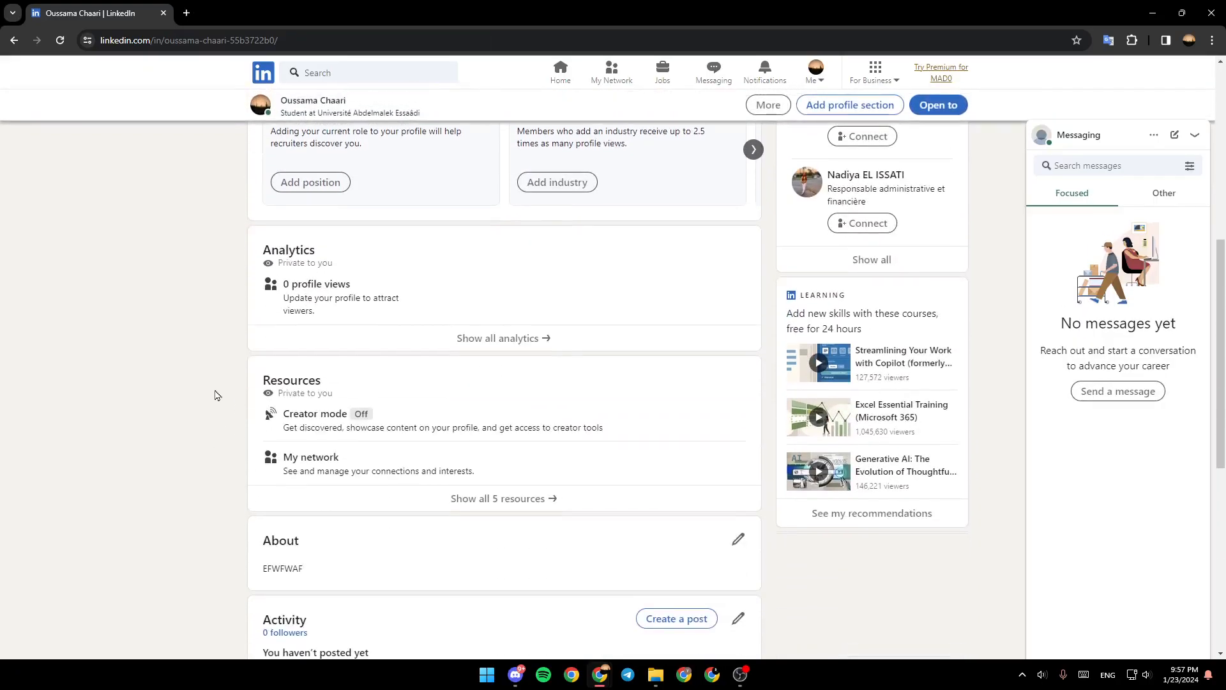
pyautogui.scroll(-3)
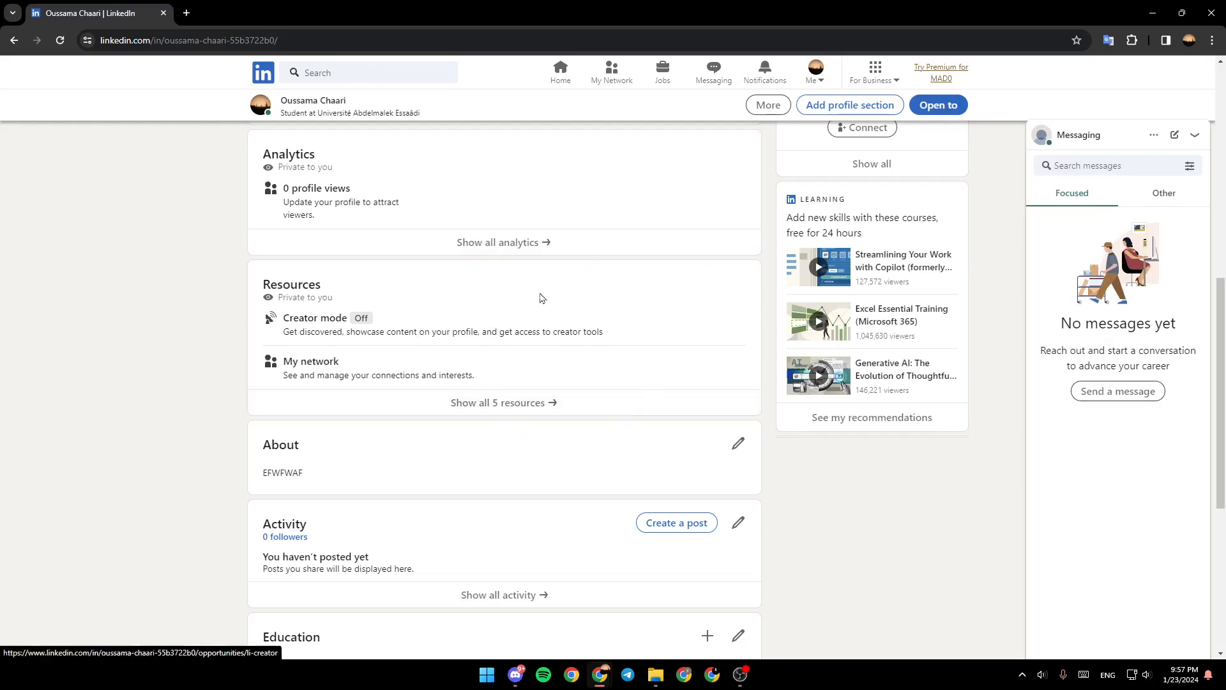
pyautogui.scroll(3)
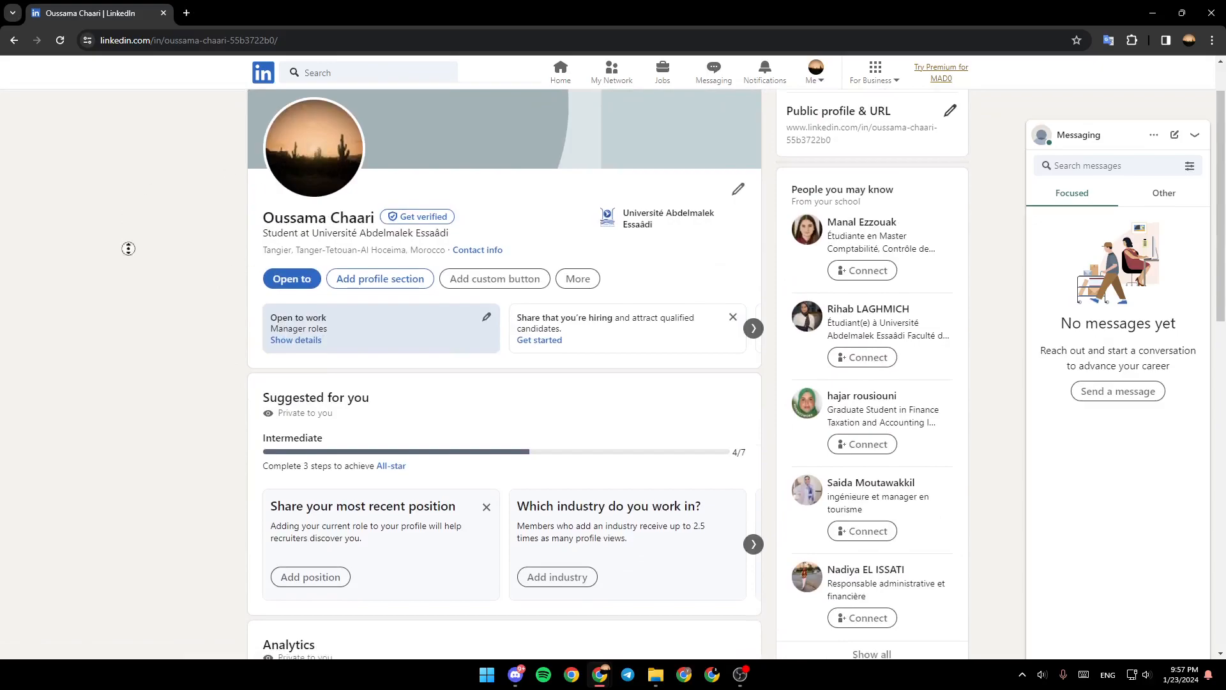